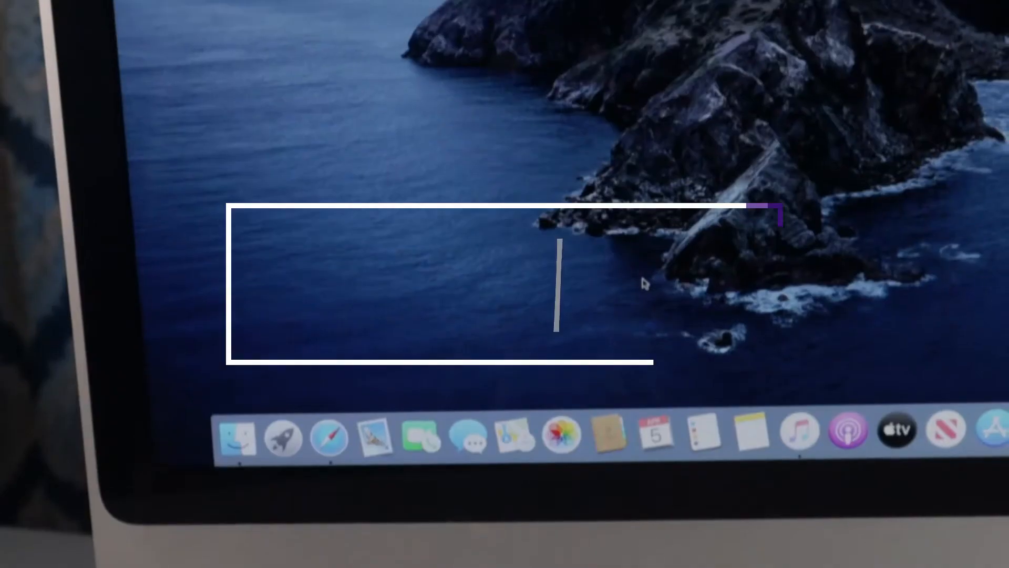
# Step: Reveal the System Compatibility list of supported Mac models on the Catalina Patcher page
pyautogui.write('Fridley')
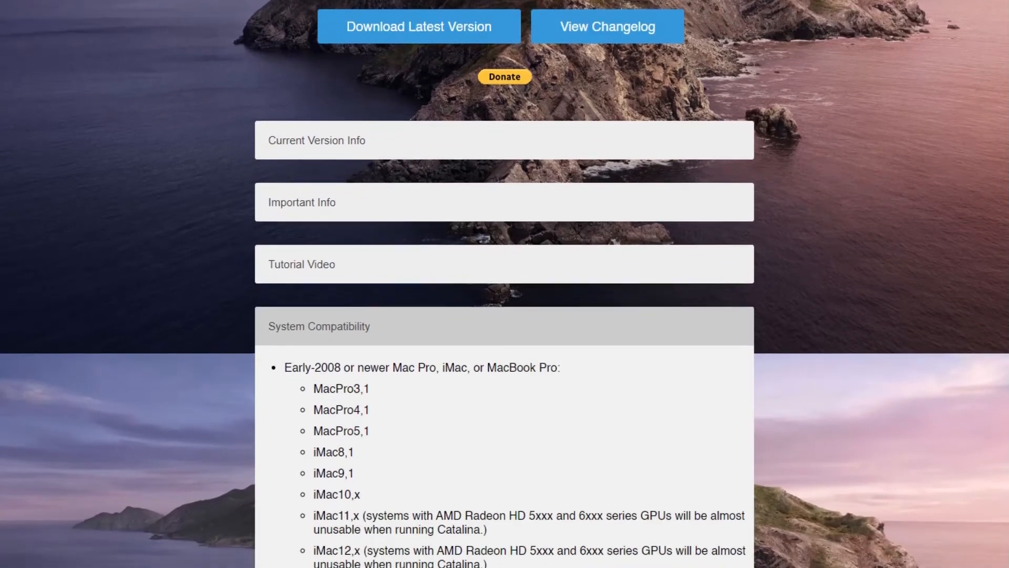
pyautogui.scroll(-3)
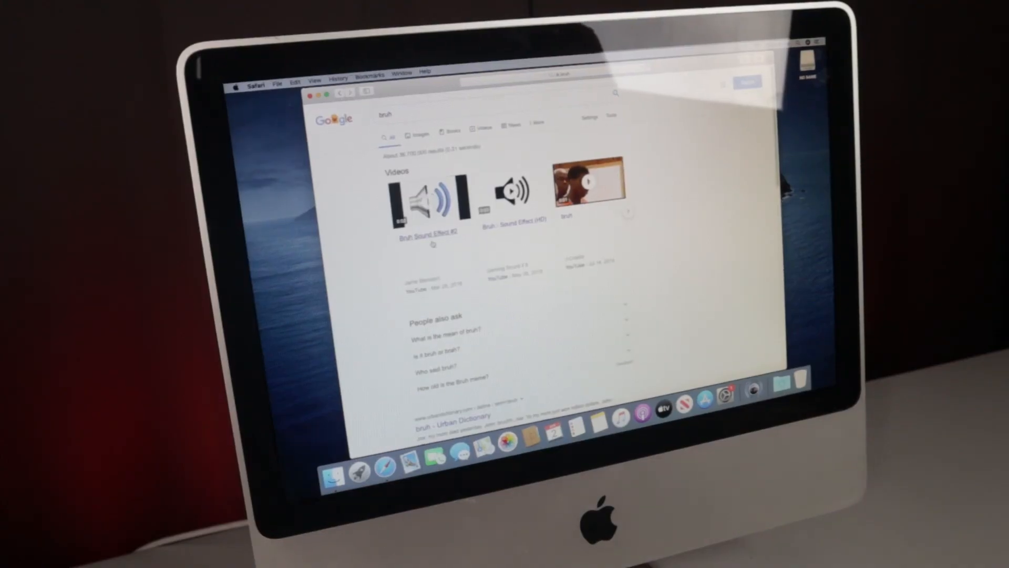
# Step: Navigate from the Google results for 'bruh' to the edited Peppa Pig video on YouTube
pyautogui.click(588, 187)
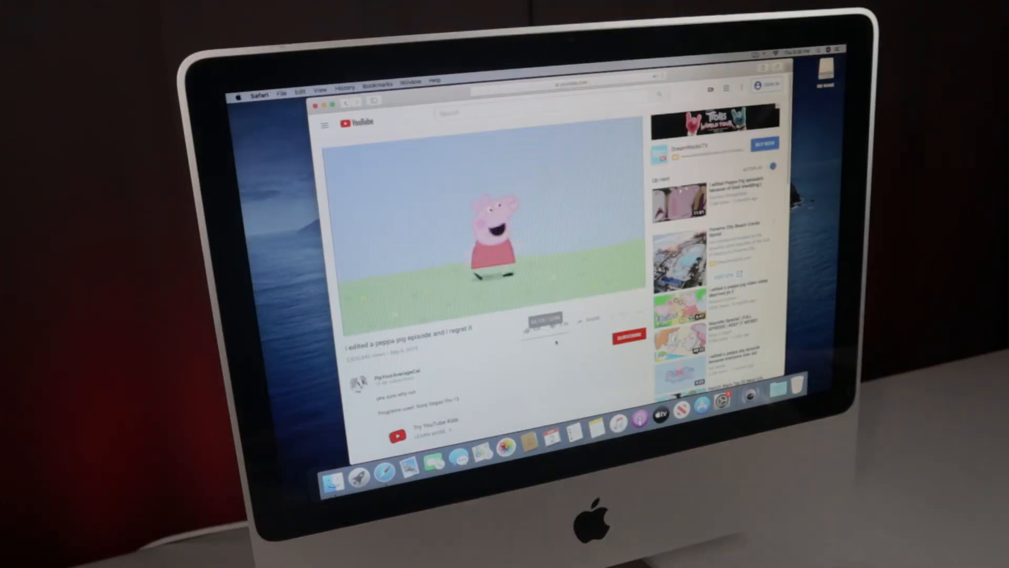